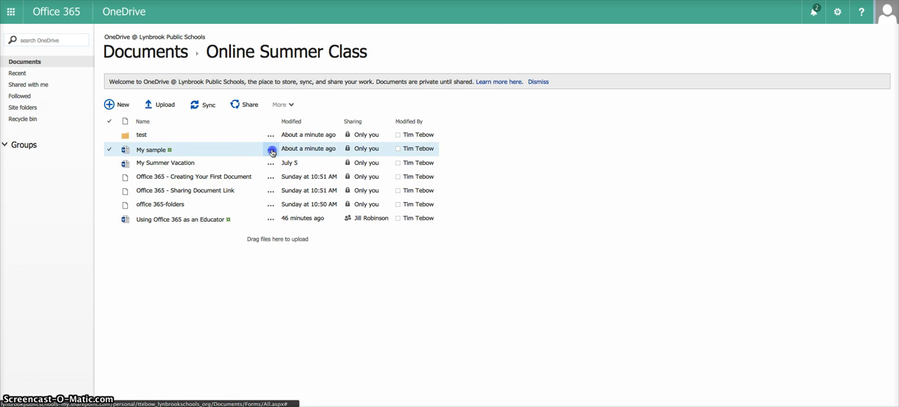
# Select both the test folder and My sample, then show the More actions menu.
pyautogui.click(270, 149)
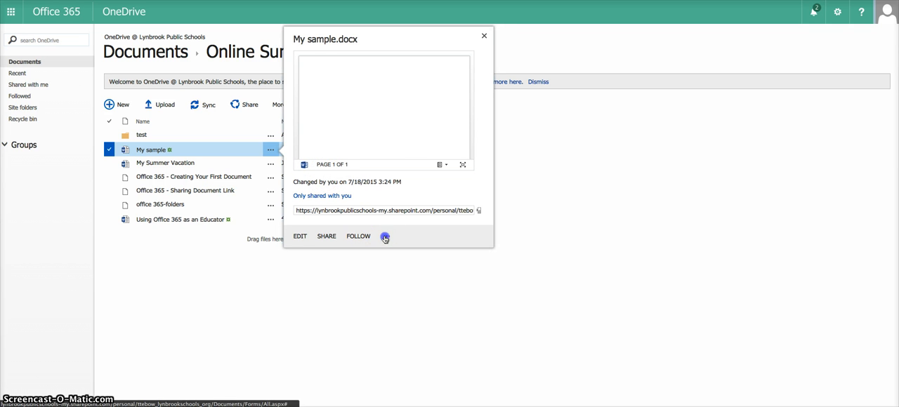
pyautogui.click(385, 236)
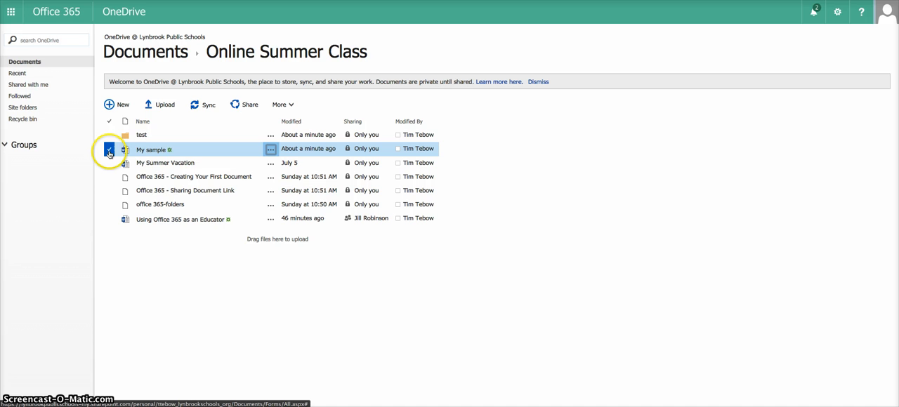
pyautogui.click(109, 134)
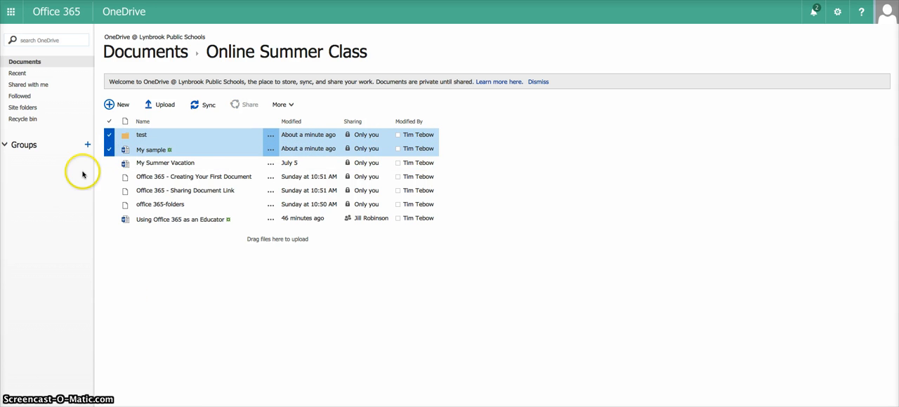
pyautogui.click(180, 218)
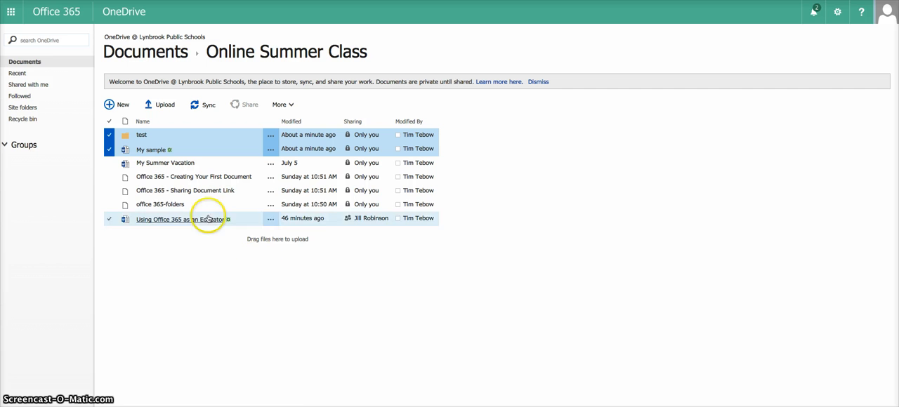
pyautogui.click(282, 104)
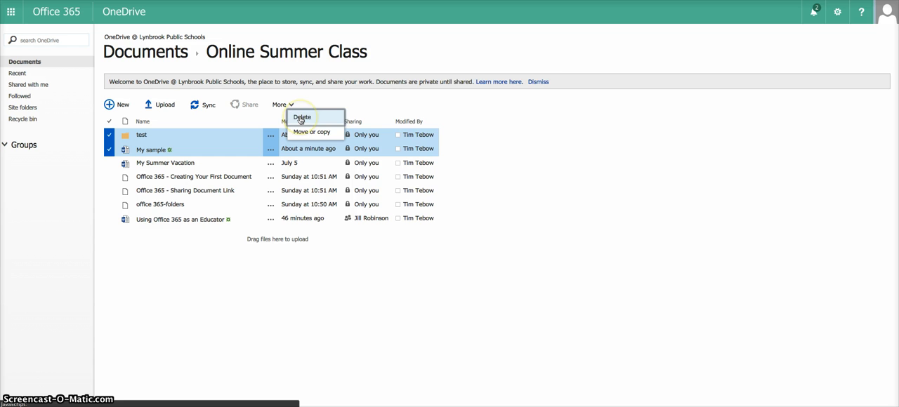
# Delete the test folder and My sample, confirming they go to the recycle bin.
pyautogui.click(301, 116)
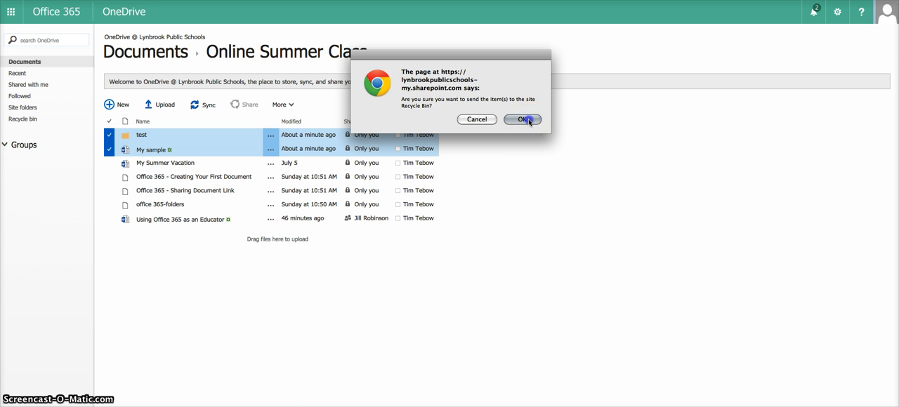
pyautogui.click(523, 118)
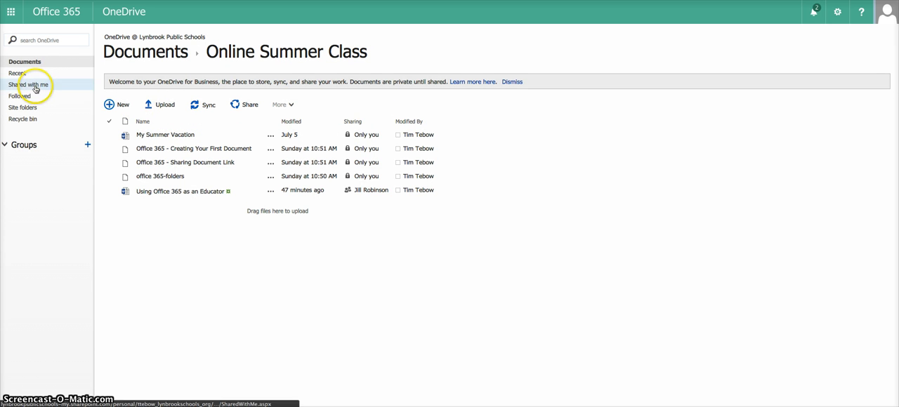
# View Shared with me and show details for Using Office 365 as an Educator.
pyautogui.click(30, 84)
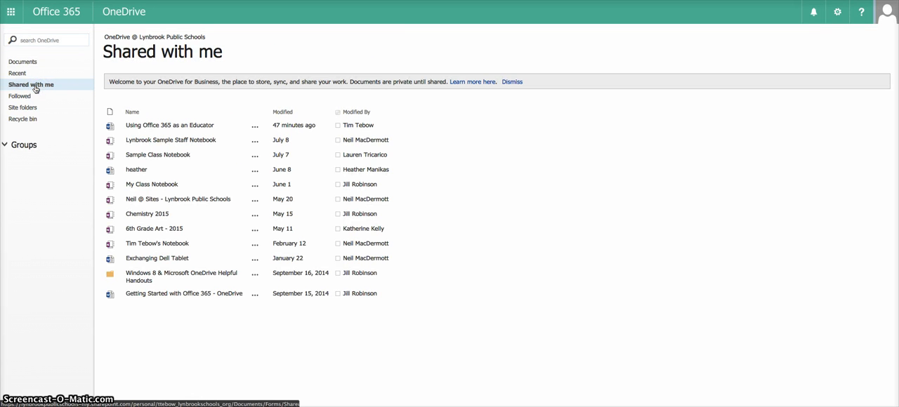
pyautogui.click(307, 126)
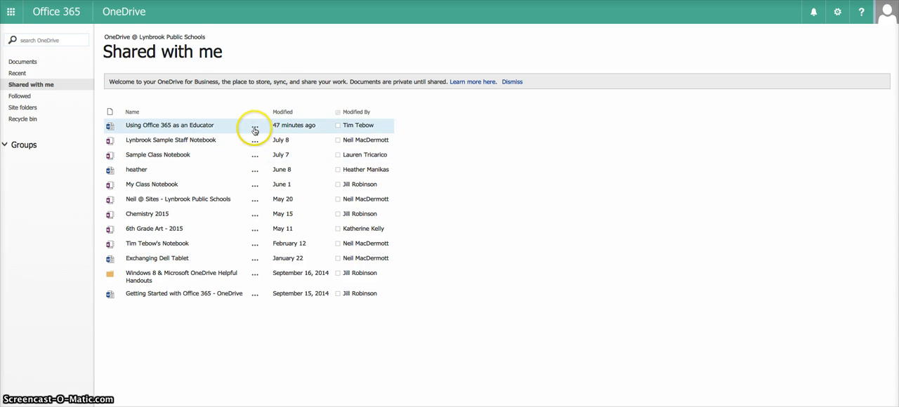
pyautogui.click(255, 131)
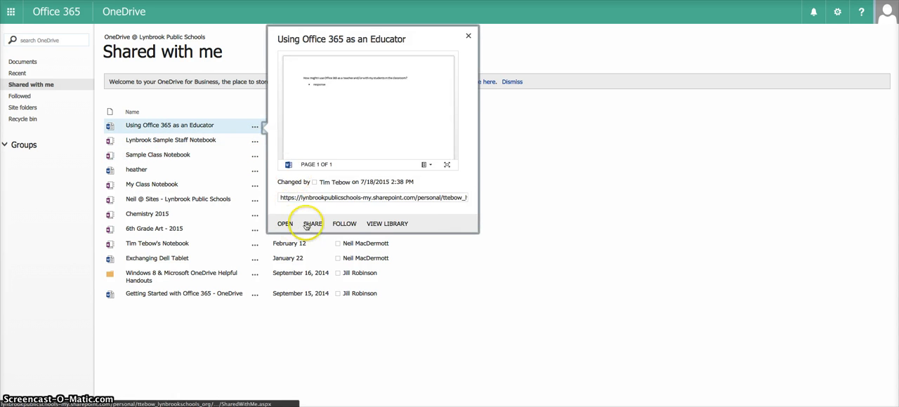